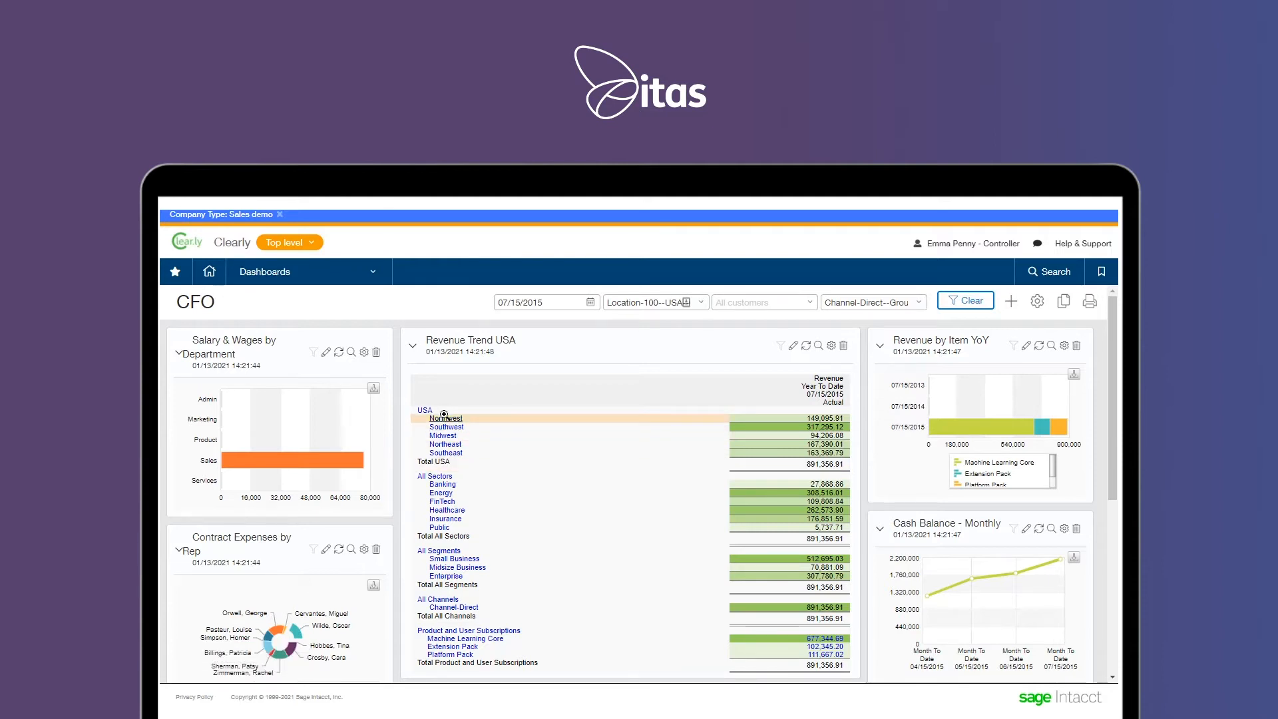
Go to Order Entry's Manage revenue schedules under the United Kingdom entity
left_click(445, 418)
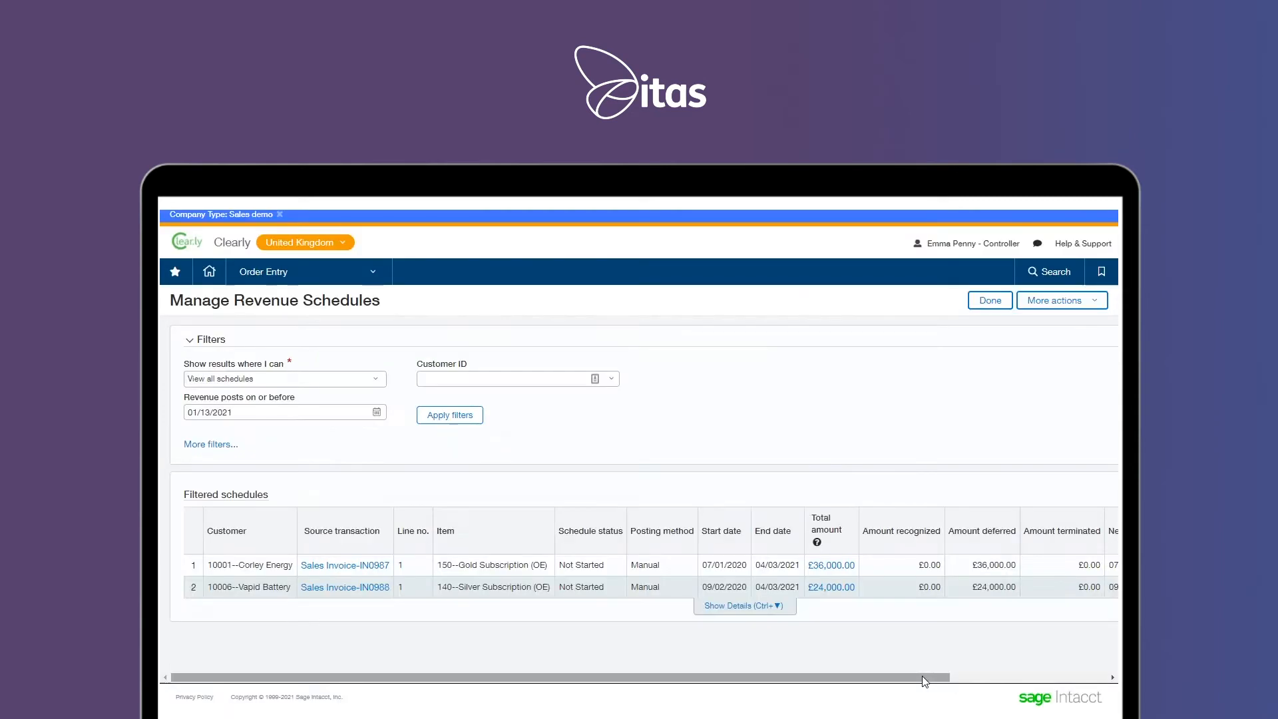
Scroll the schedules grid to see next posting dates, then open the £36,000.00 Gold Subscription schedule
scroll("right", 3)
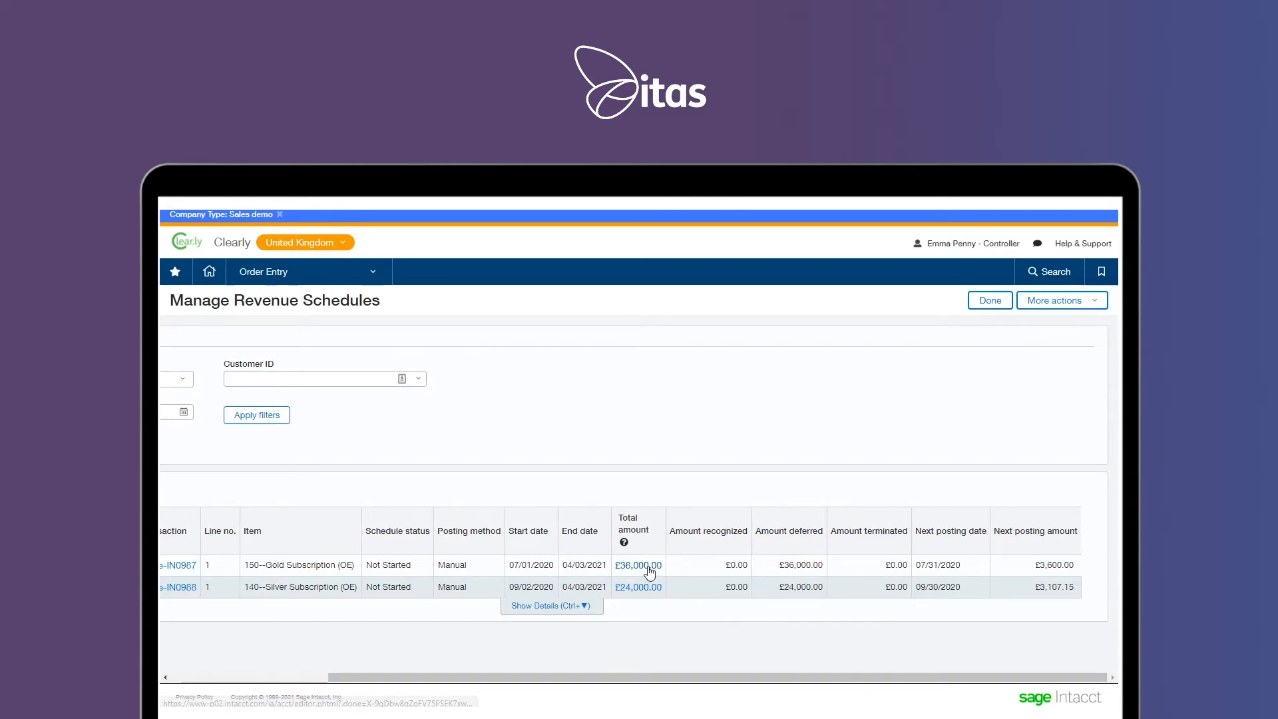
left_click(639, 565)
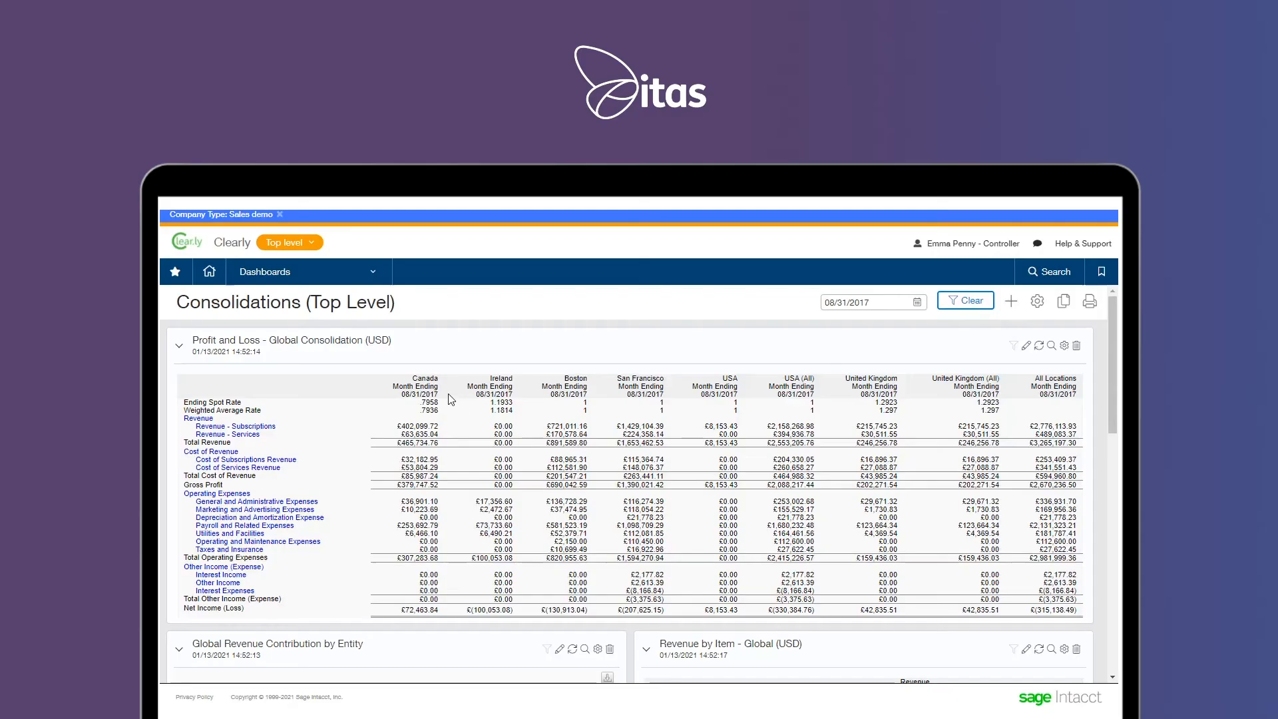
Highlight the consolidation entity headings and scroll through the P&L, revenue and balance sheet components
double_click(424, 377)
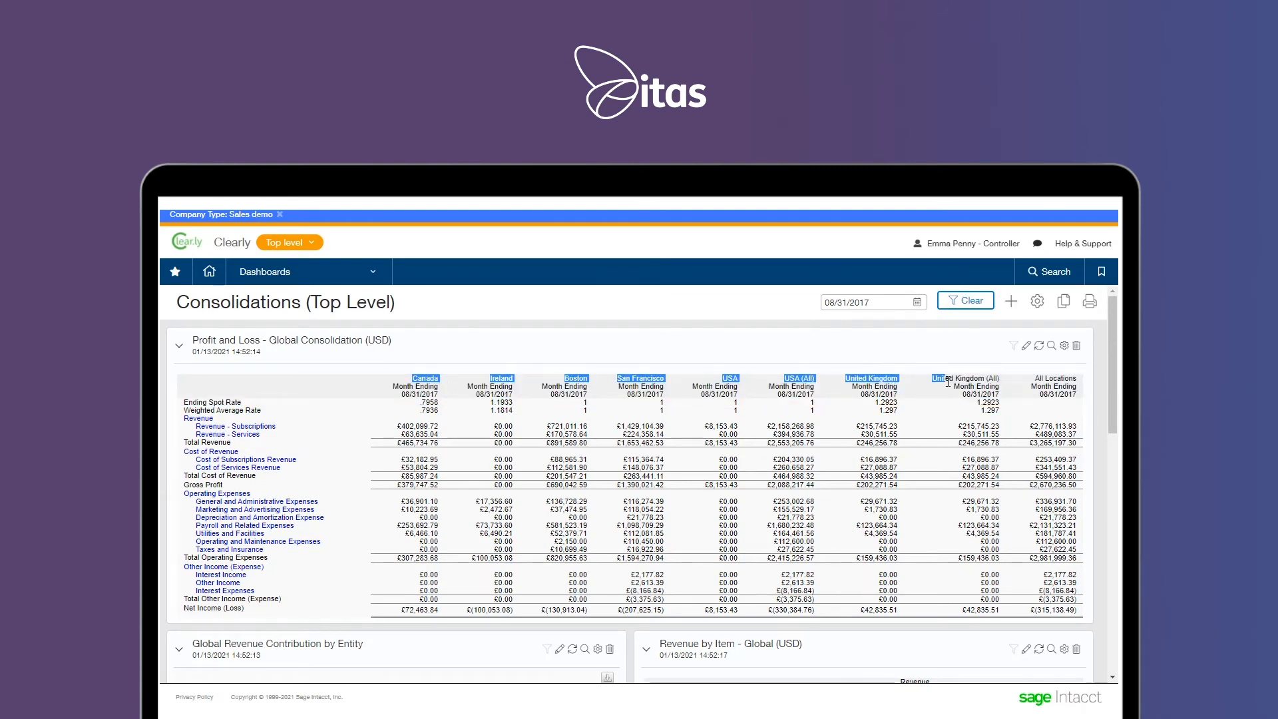
mouse_move(390, 405)
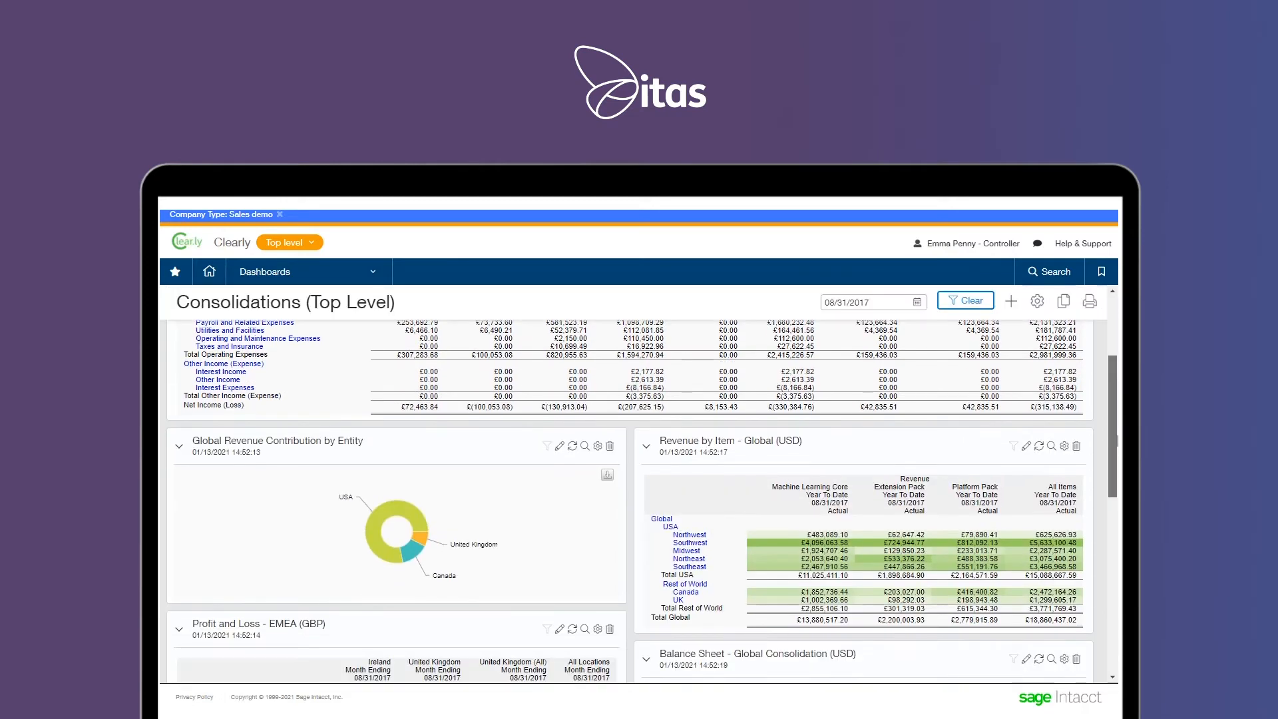
scroll("down", 3)
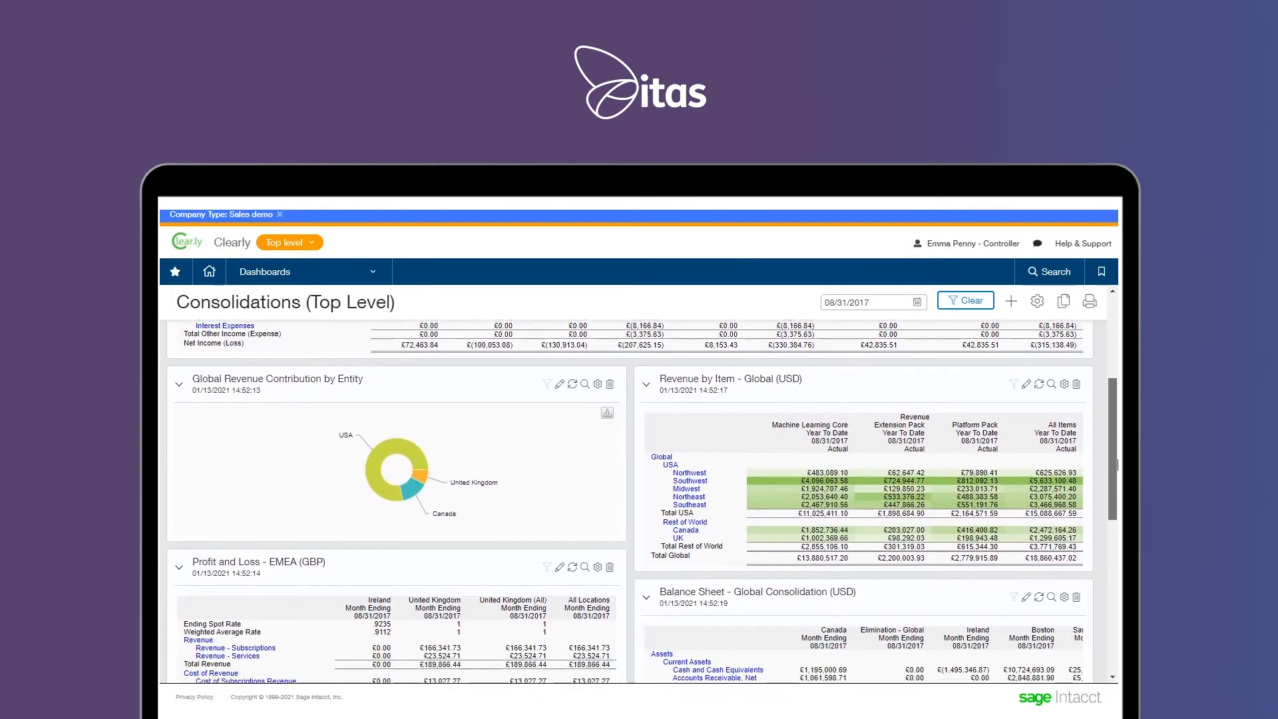
scroll("down", 3)
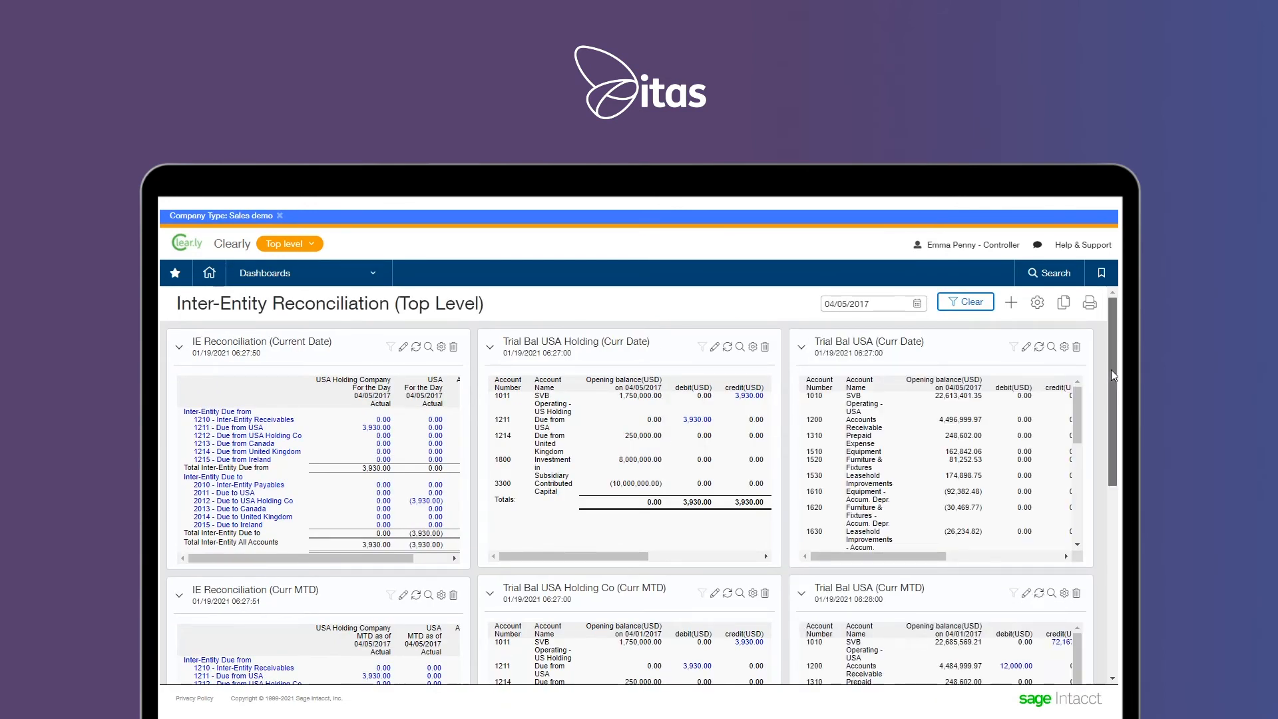
scroll("down", 3)
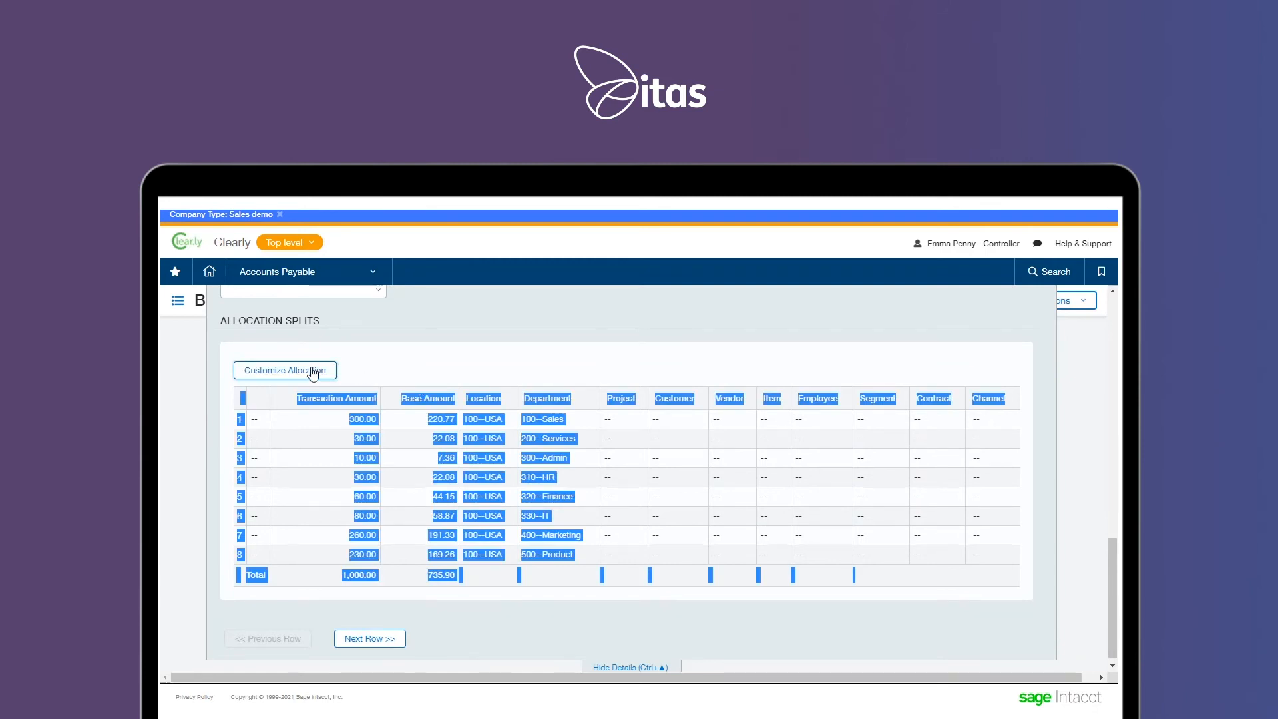
Start customizing the bill's 1,000.00 allocation split across eight USA departments
left_click(284, 370)
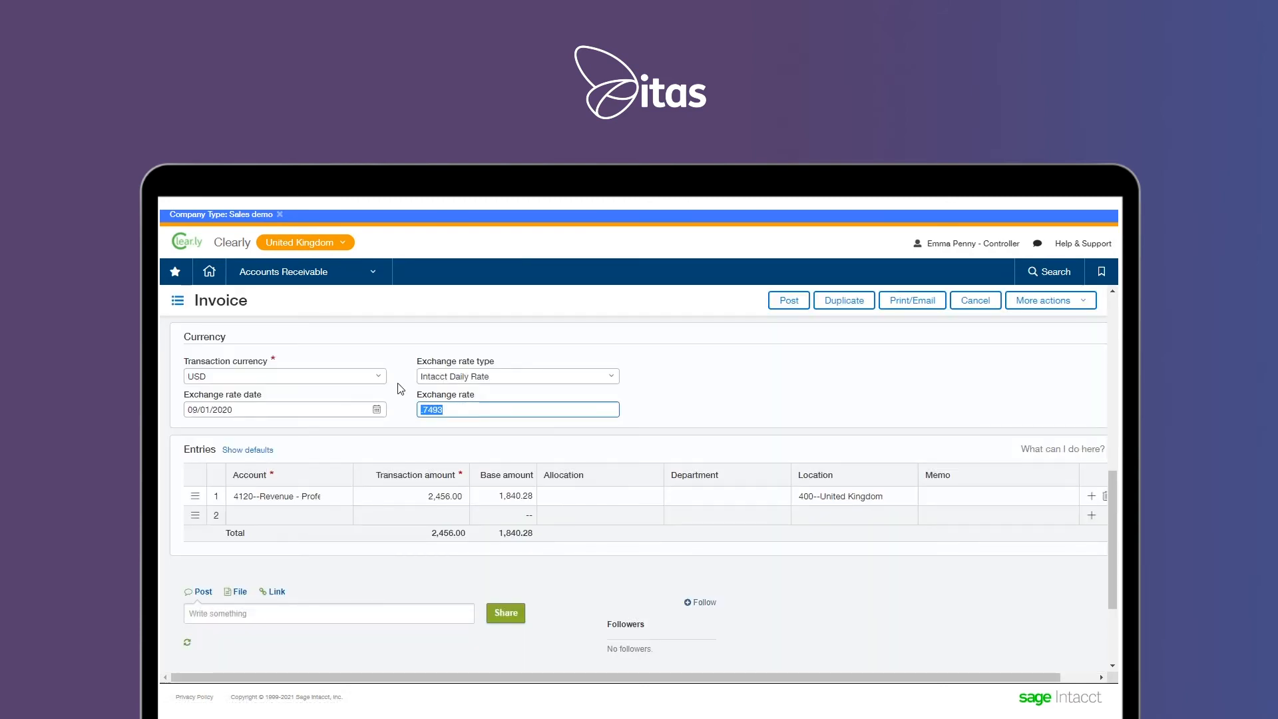
Open the AR Open items revaluation report, discarding unsaved invoice changes
left_click(284, 272)
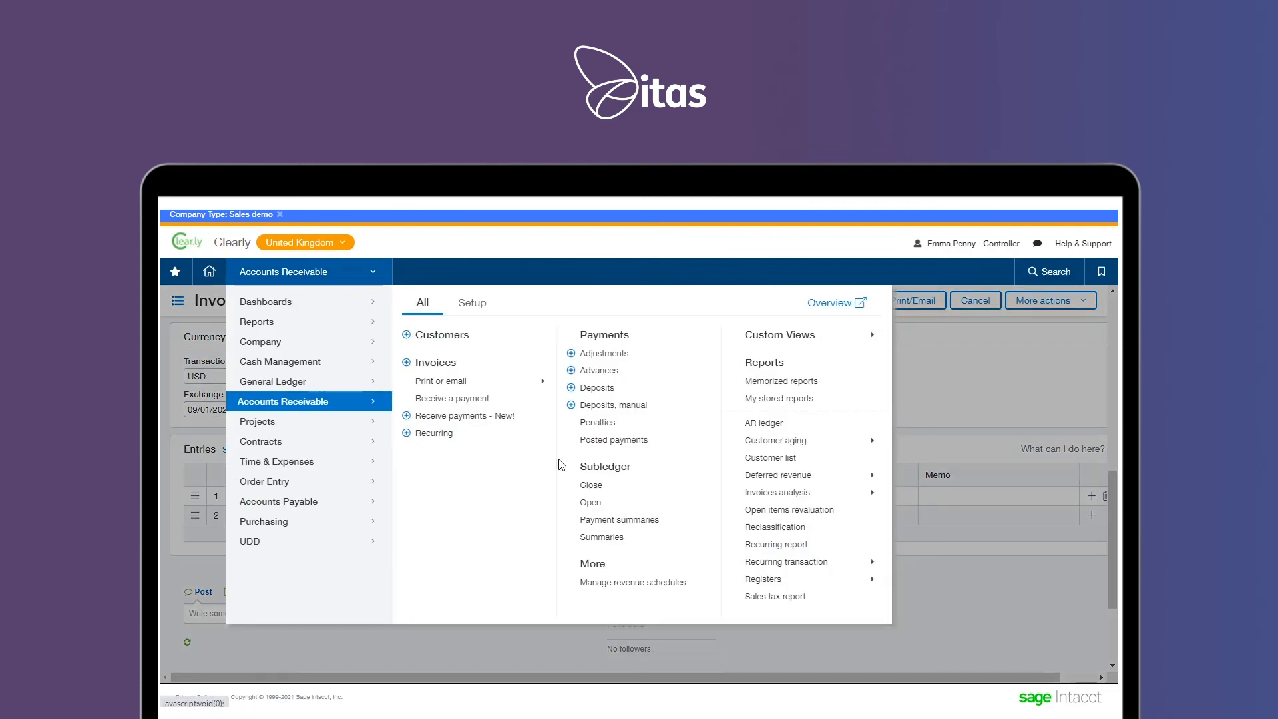
left_click(788, 509)
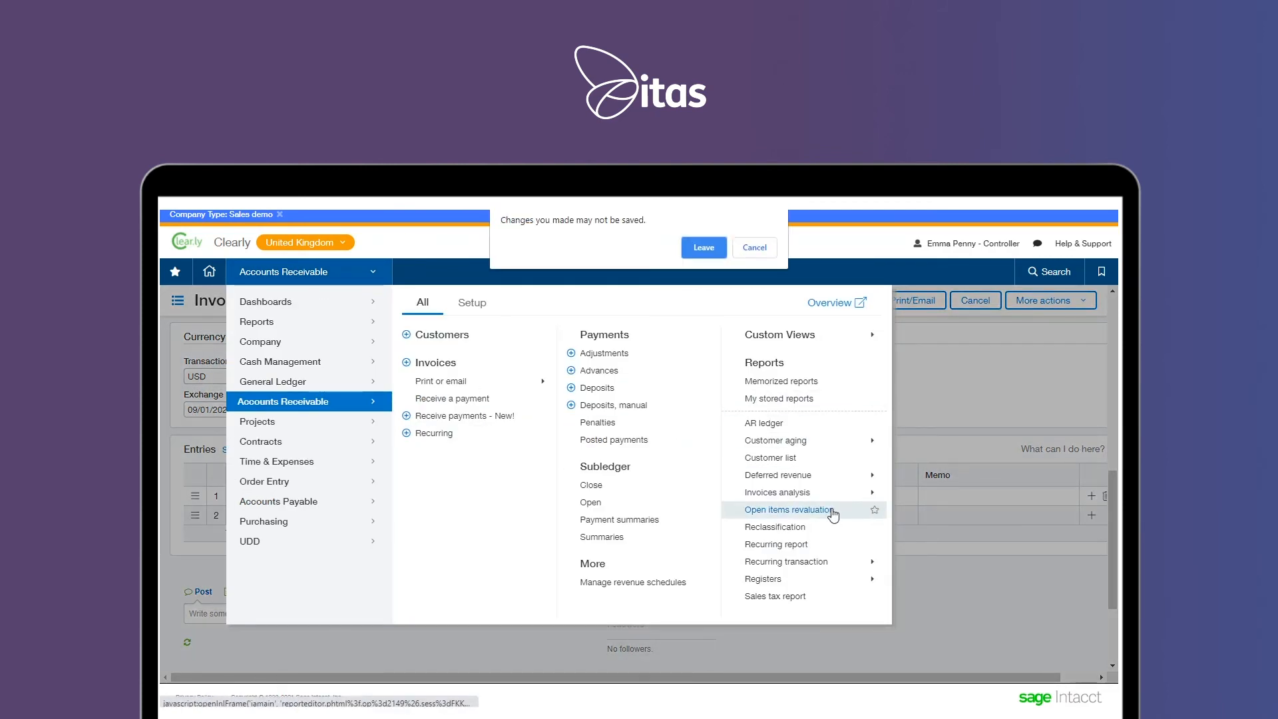
left_click(702, 247)
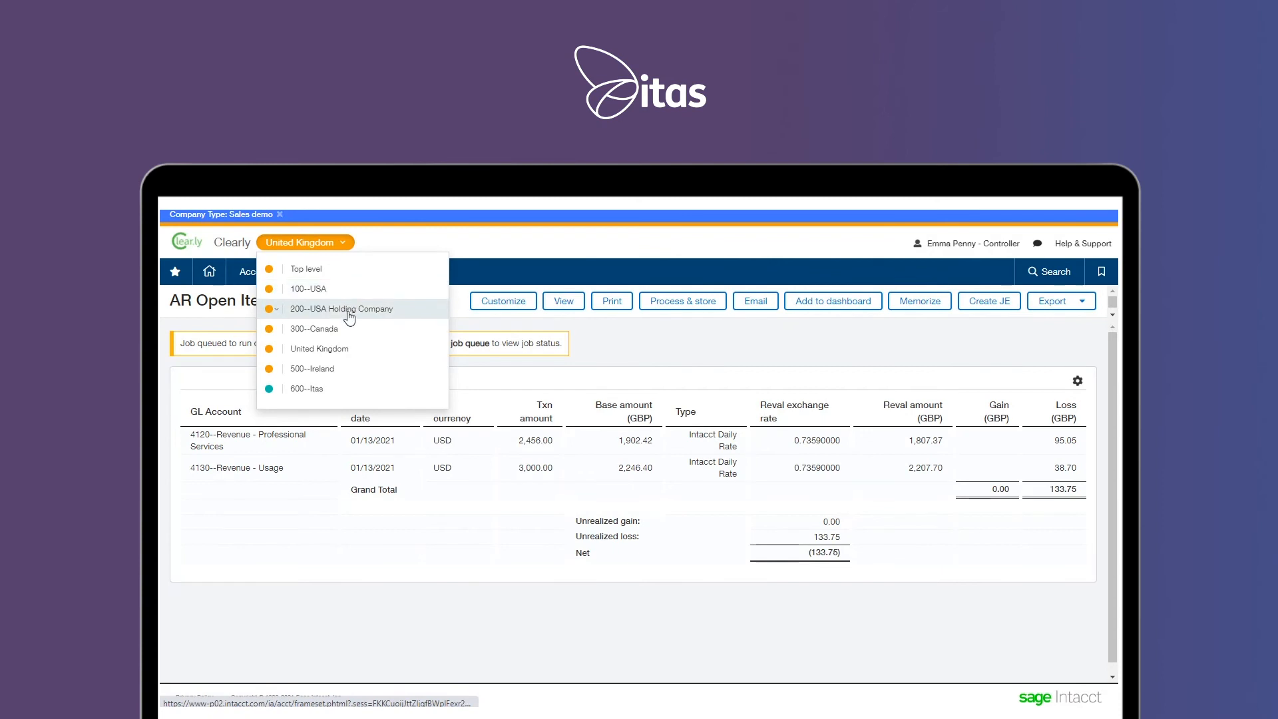
mouse_move(337, 348)
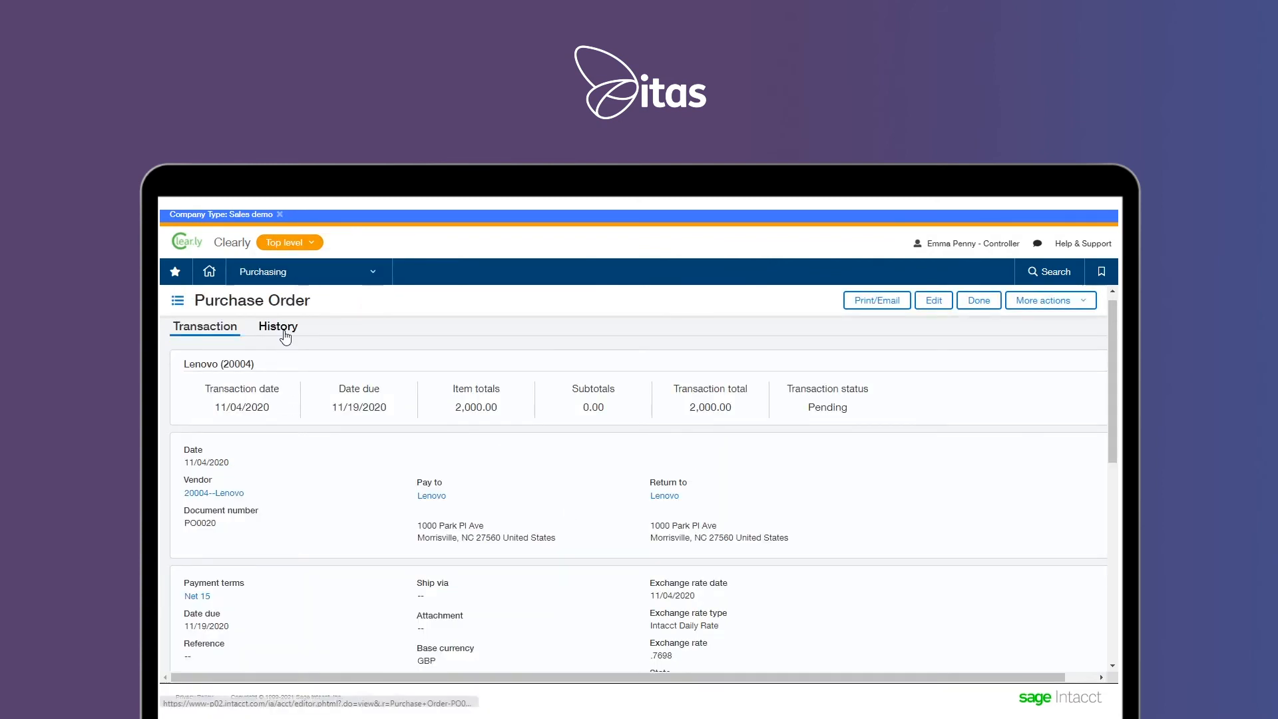
Open purchase order PO0020's History tab and its approval history
left_click(277, 326)
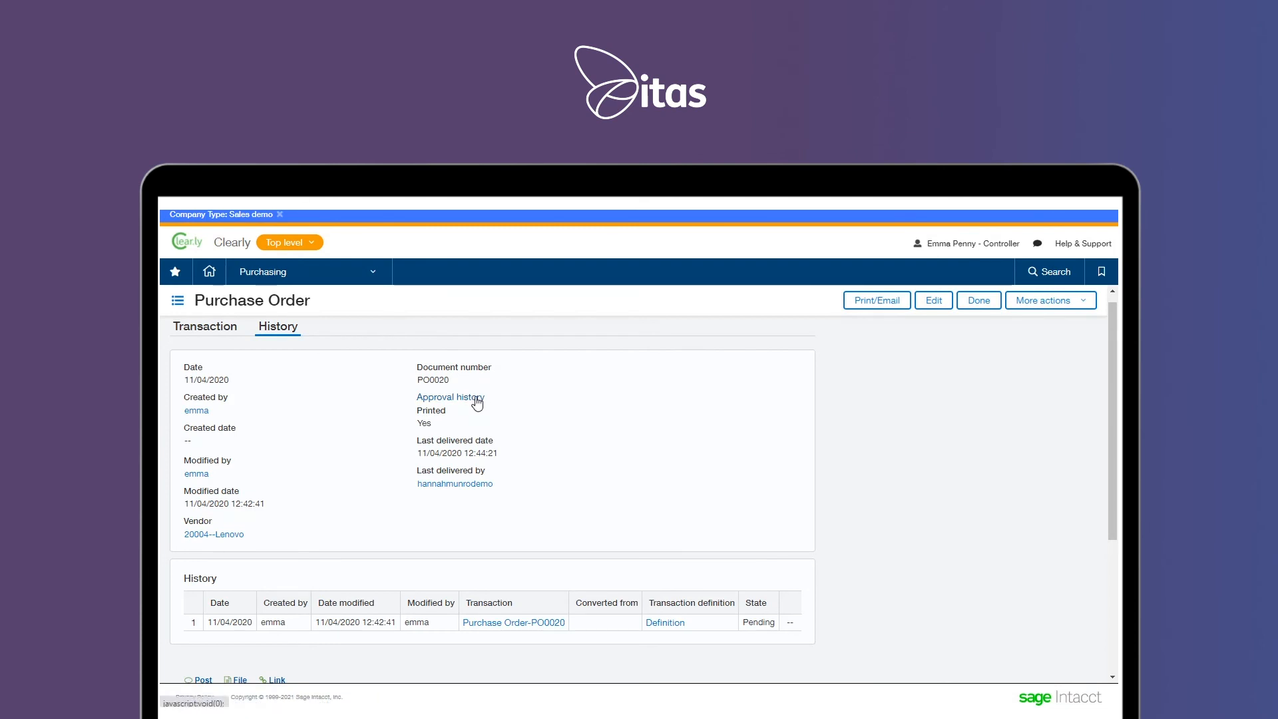
left_click(449, 396)
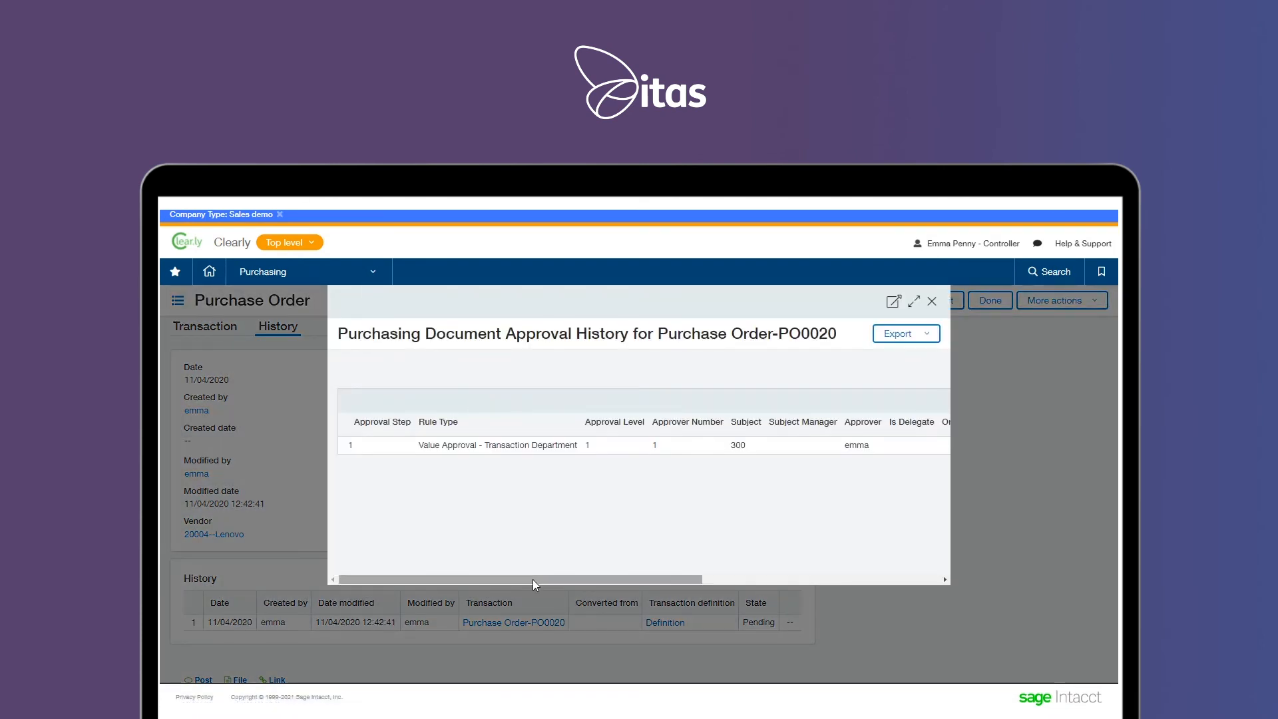